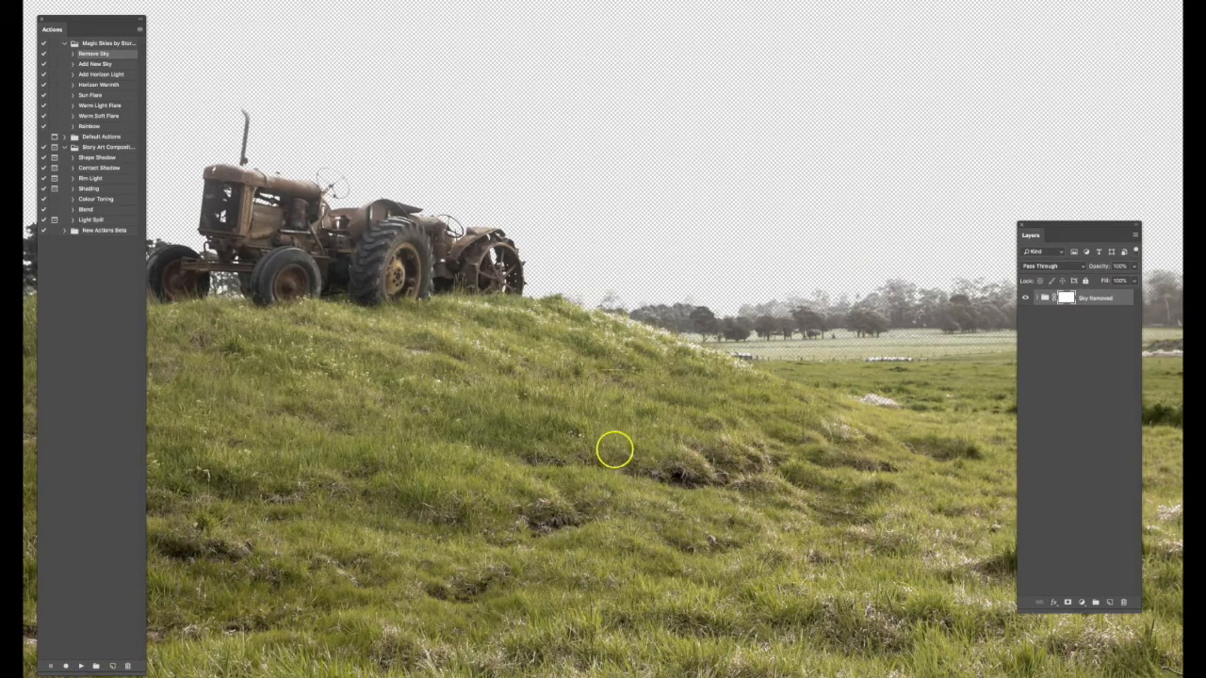
pyautogui.moveTo(614, 471)
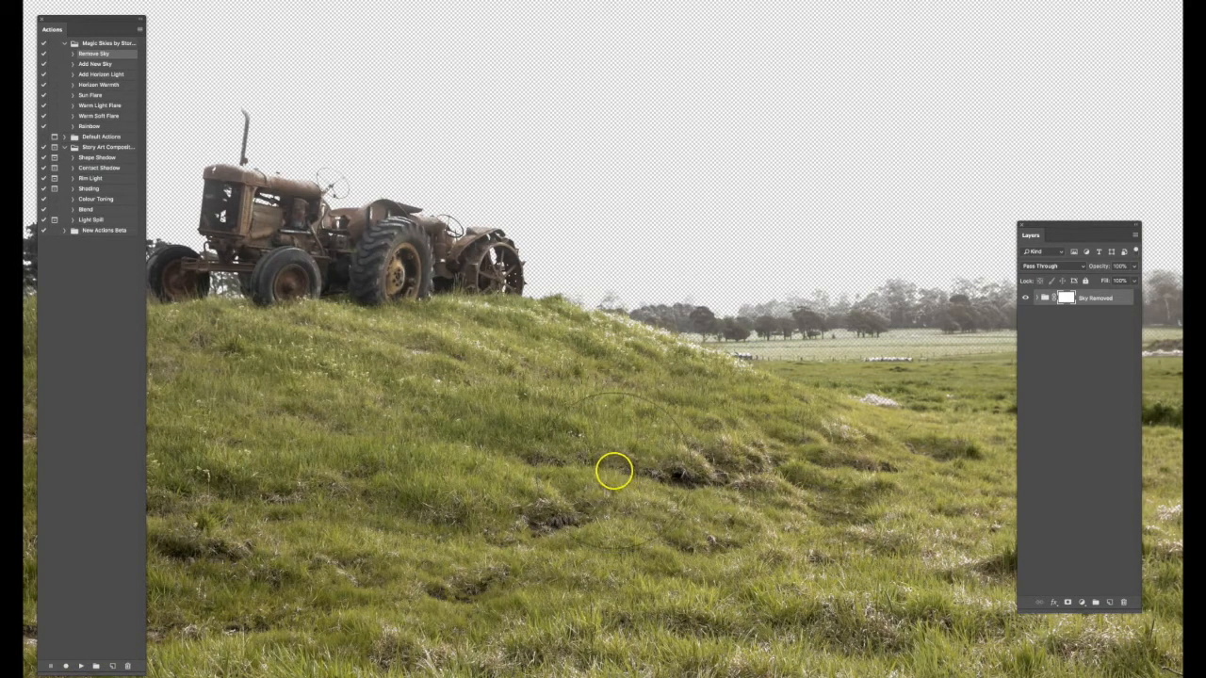
pyautogui.moveTo(570, 441)
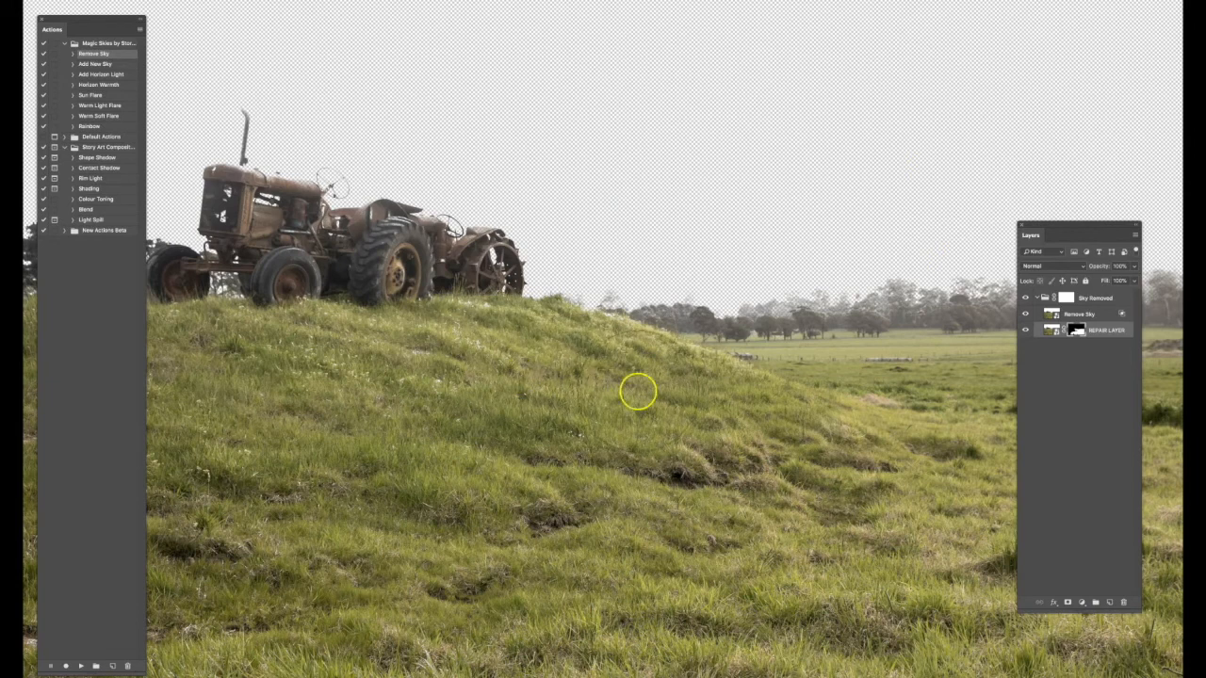
pyautogui.moveTo(418, 361)
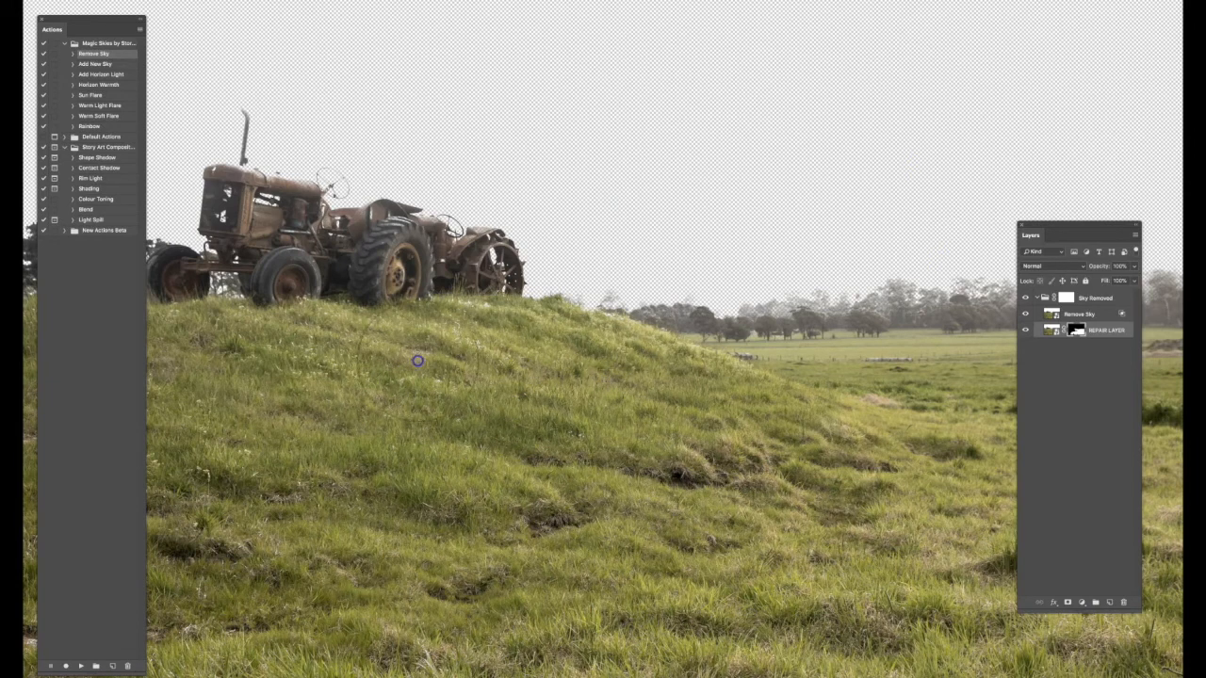
pyautogui.moveTo(185, 377)
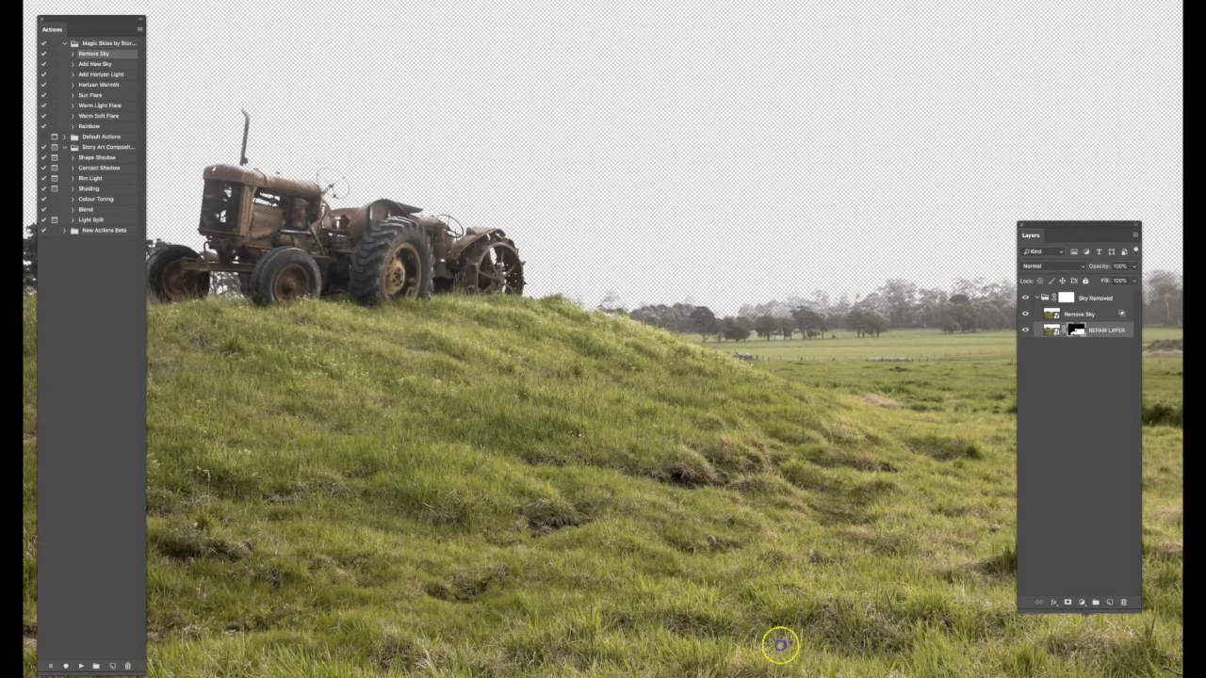
pyautogui.moveTo(719, 406)
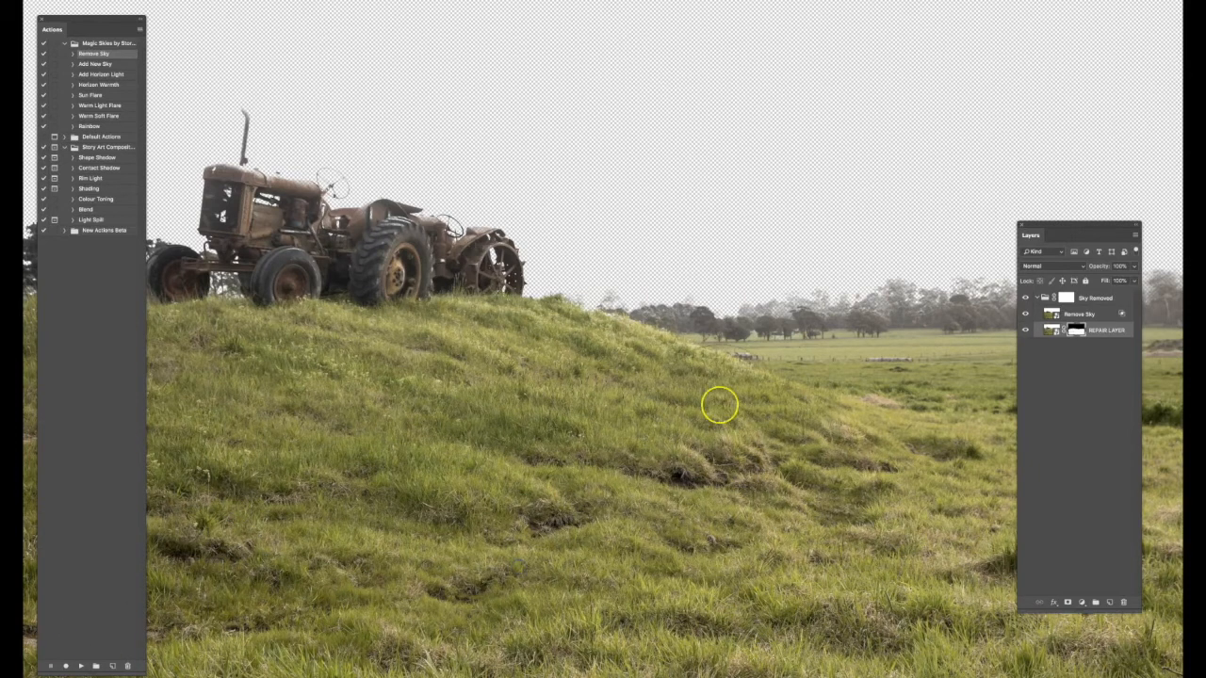
pyautogui.moveTo(1004, 556)
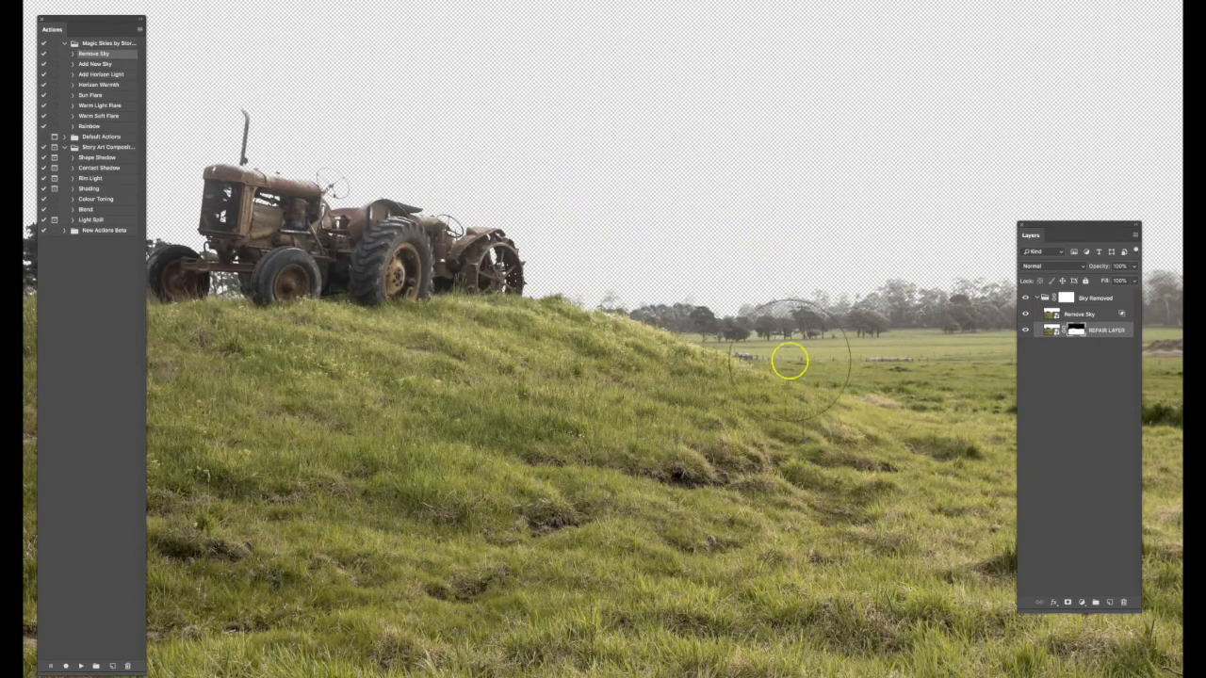
pyautogui.moveTo(884, 428)
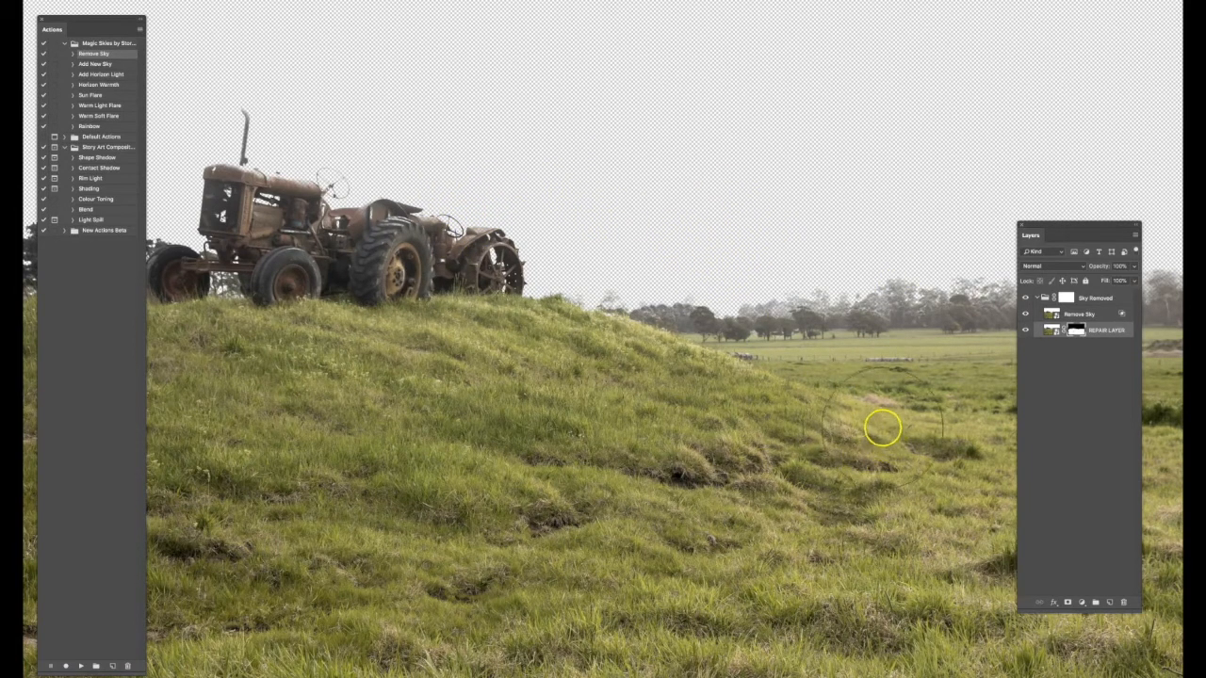
pyautogui.moveTo(125, 363)
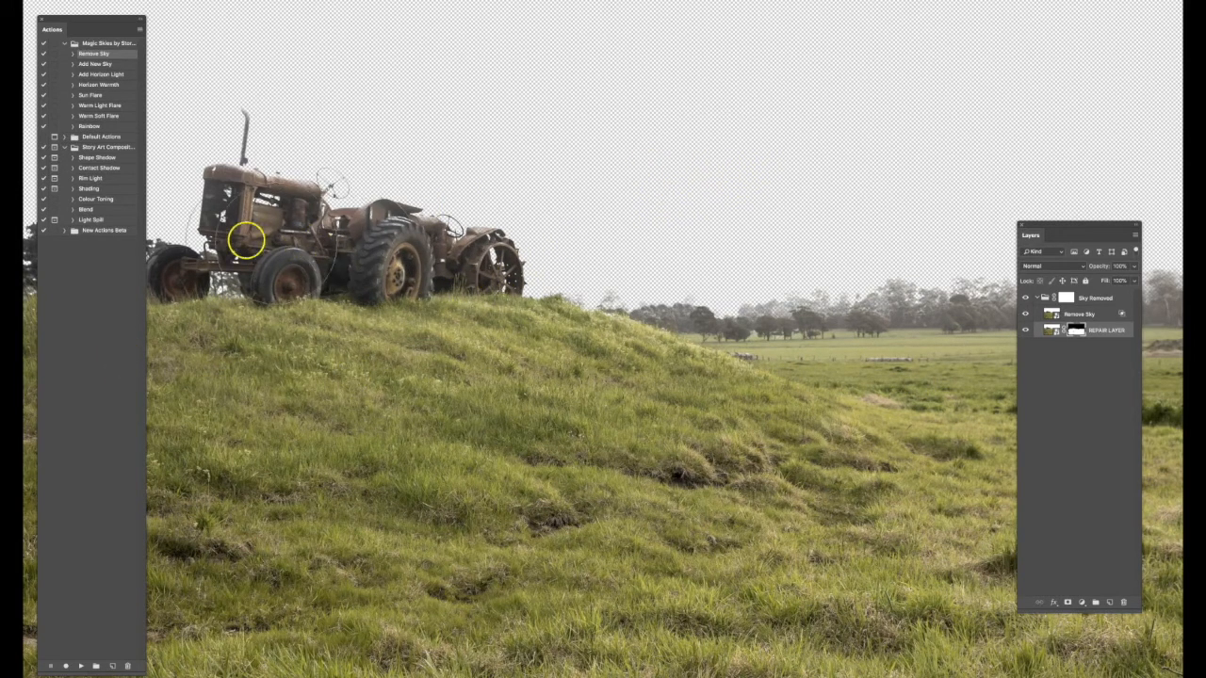
pyautogui.moveTo(546, 386)
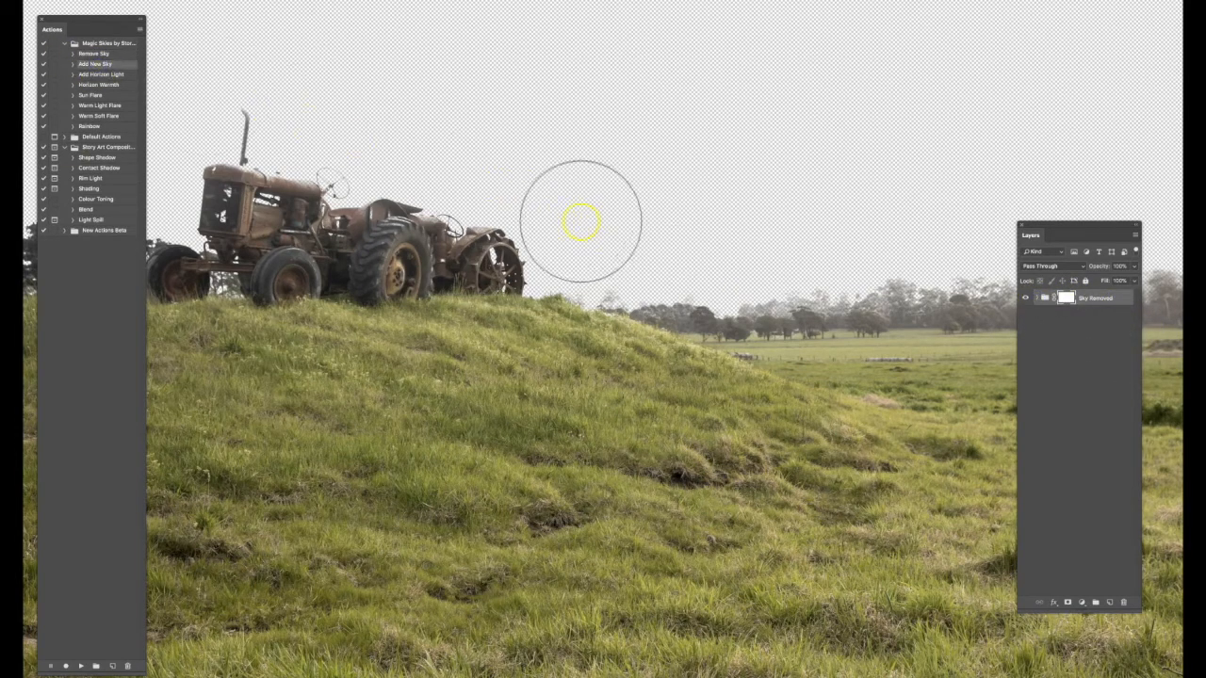
pyautogui.moveTo(71, 550)
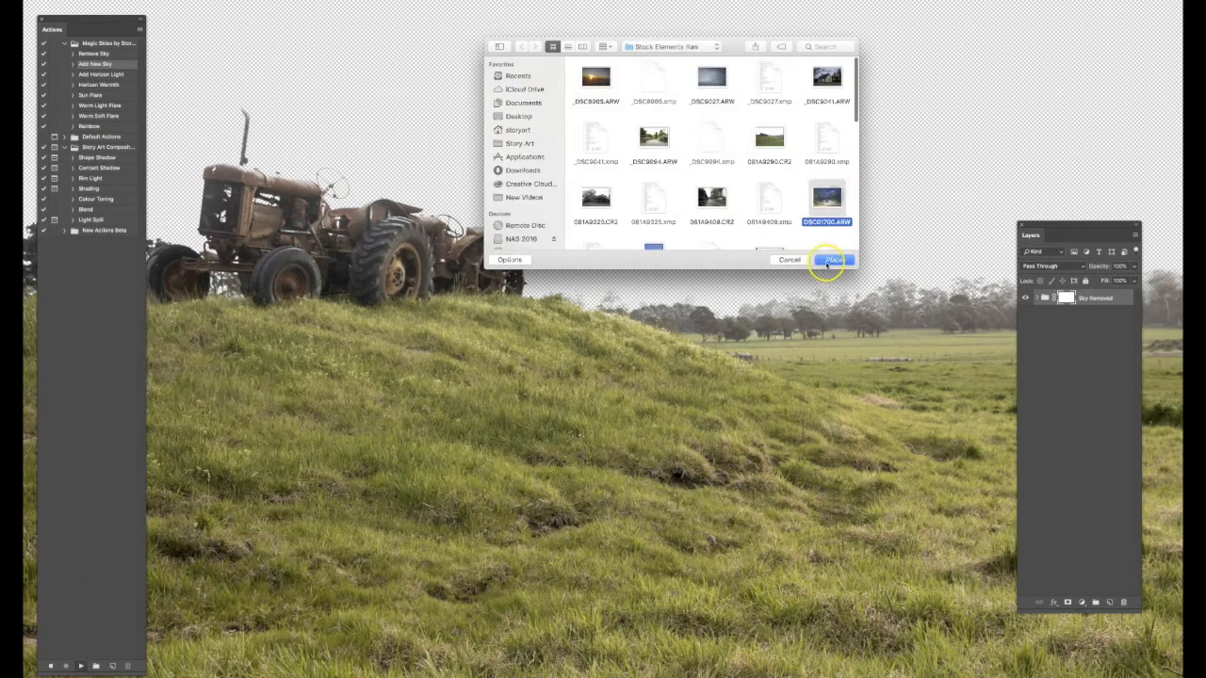
# Open the cloudy sunset sky photo in Camera Raw.
pyautogui.click(833, 260)
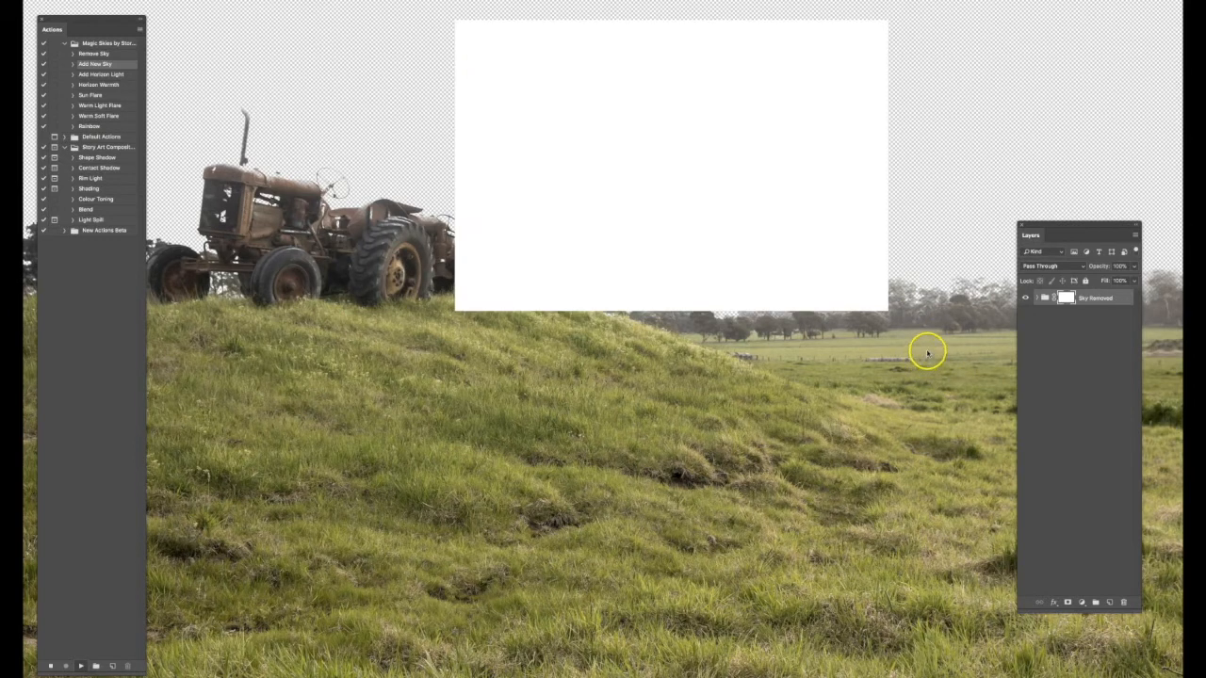
pyautogui.moveTo(921, 347)
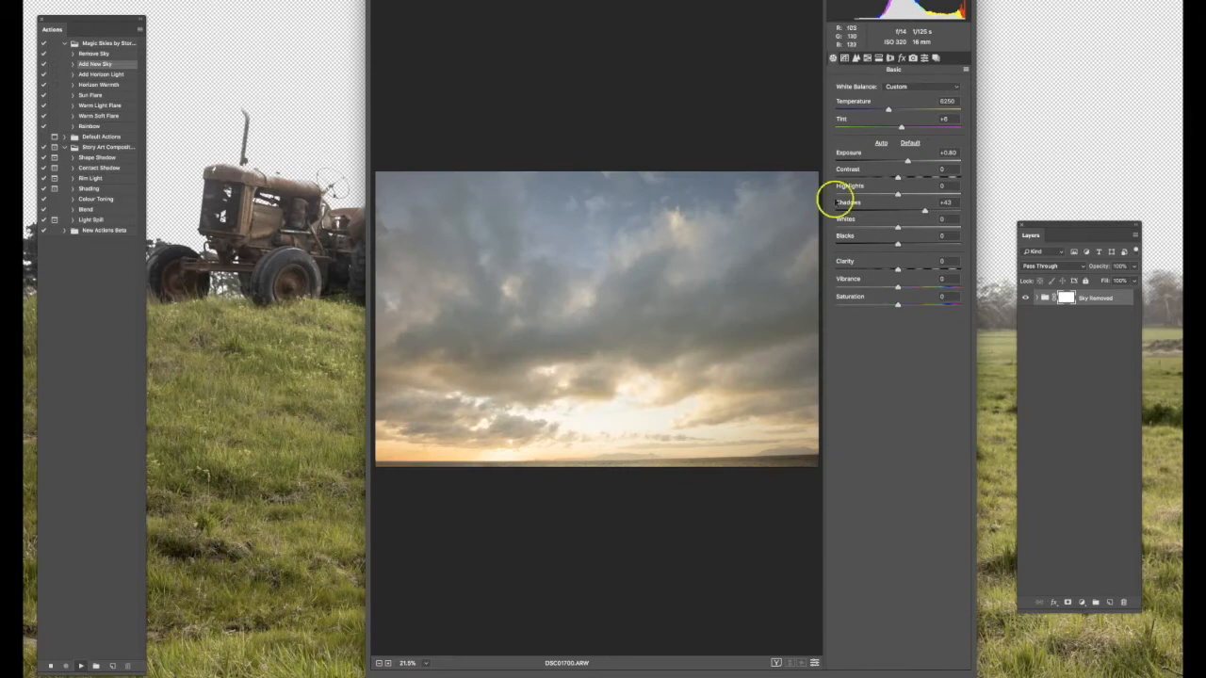
pyautogui.moveTo(980, 648)
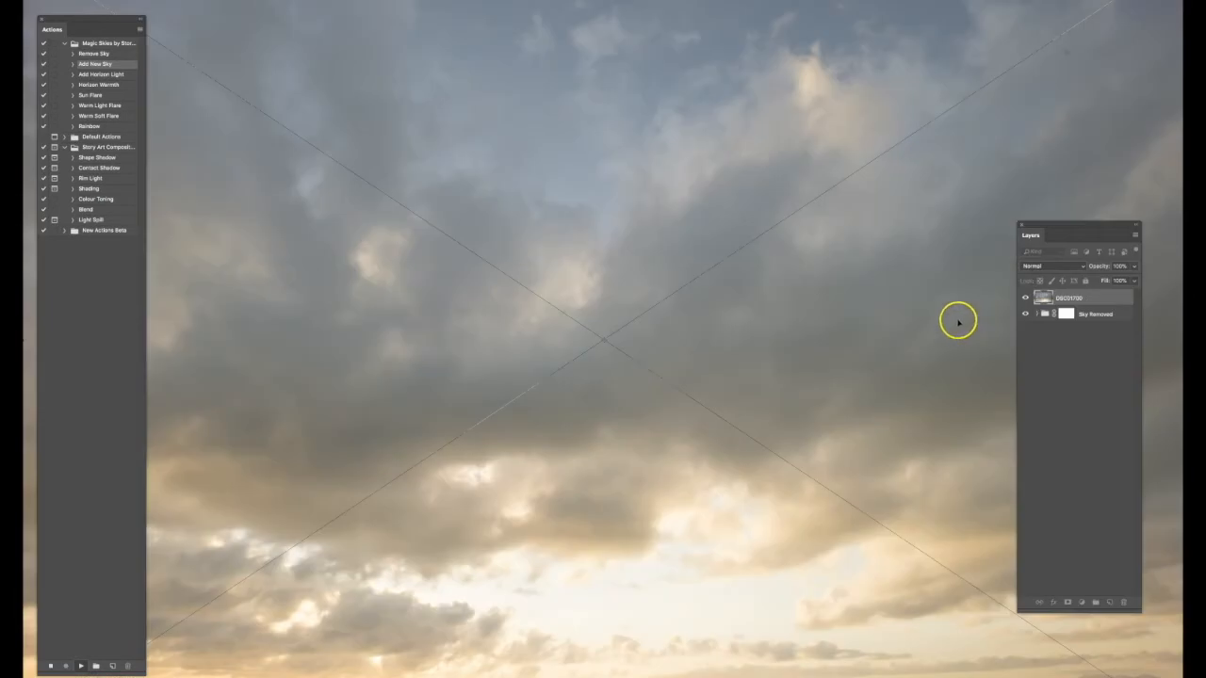
pyautogui.moveTo(730, 308)
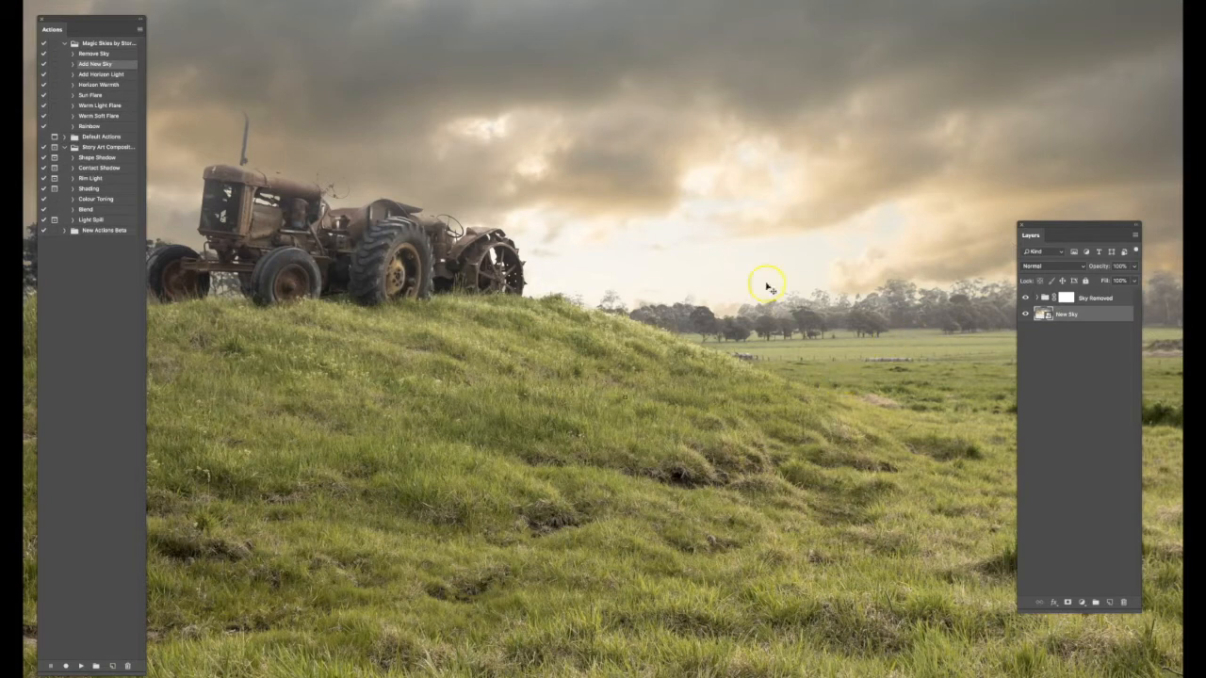
pyautogui.moveTo(664, 223)
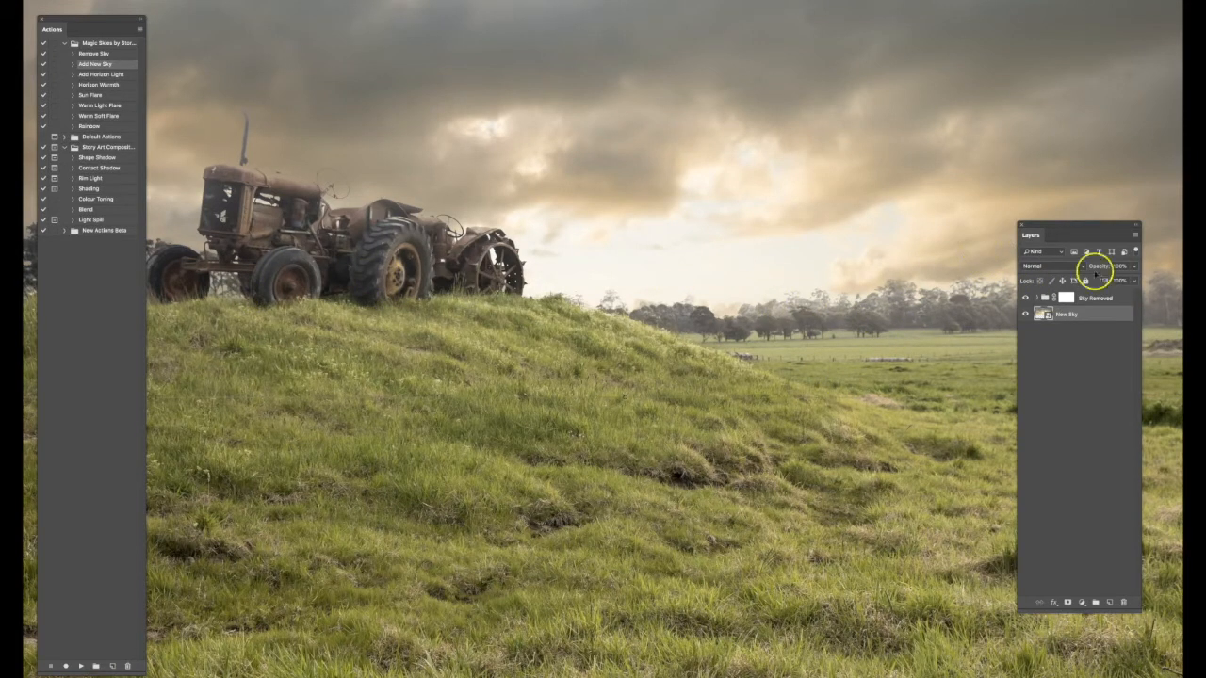
pyautogui.moveTo(1072, 228)
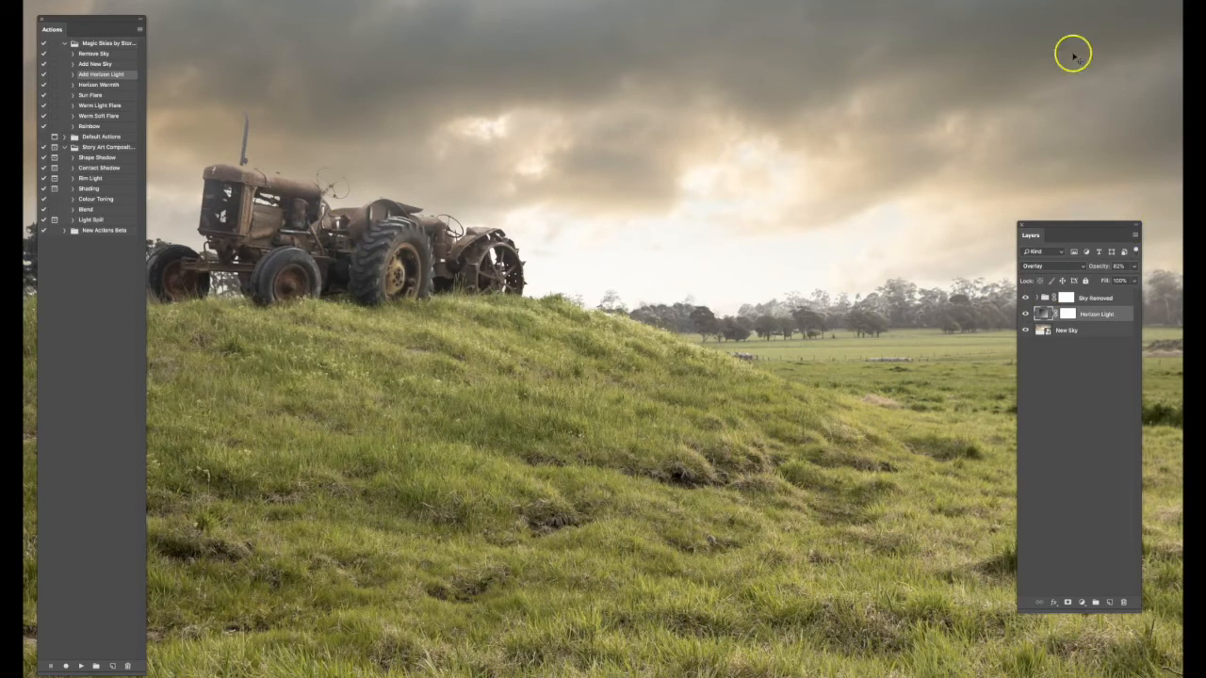
pyautogui.moveTo(122, 95)
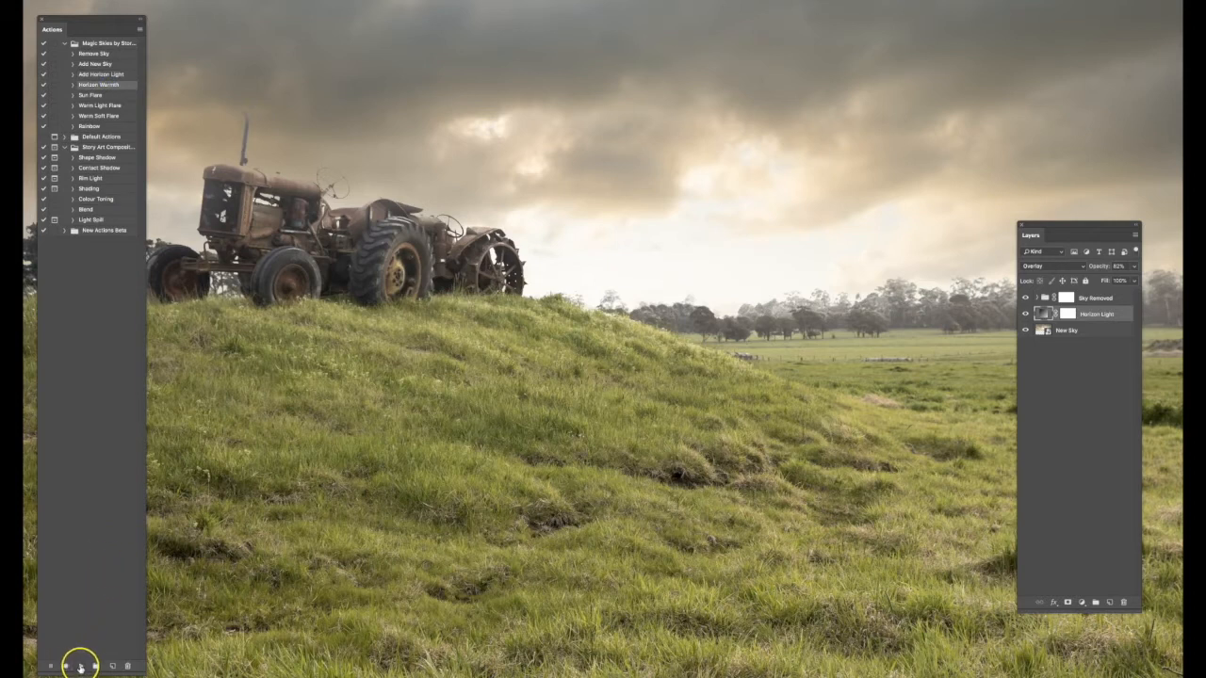
pyautogui.moveTo(415, 494)
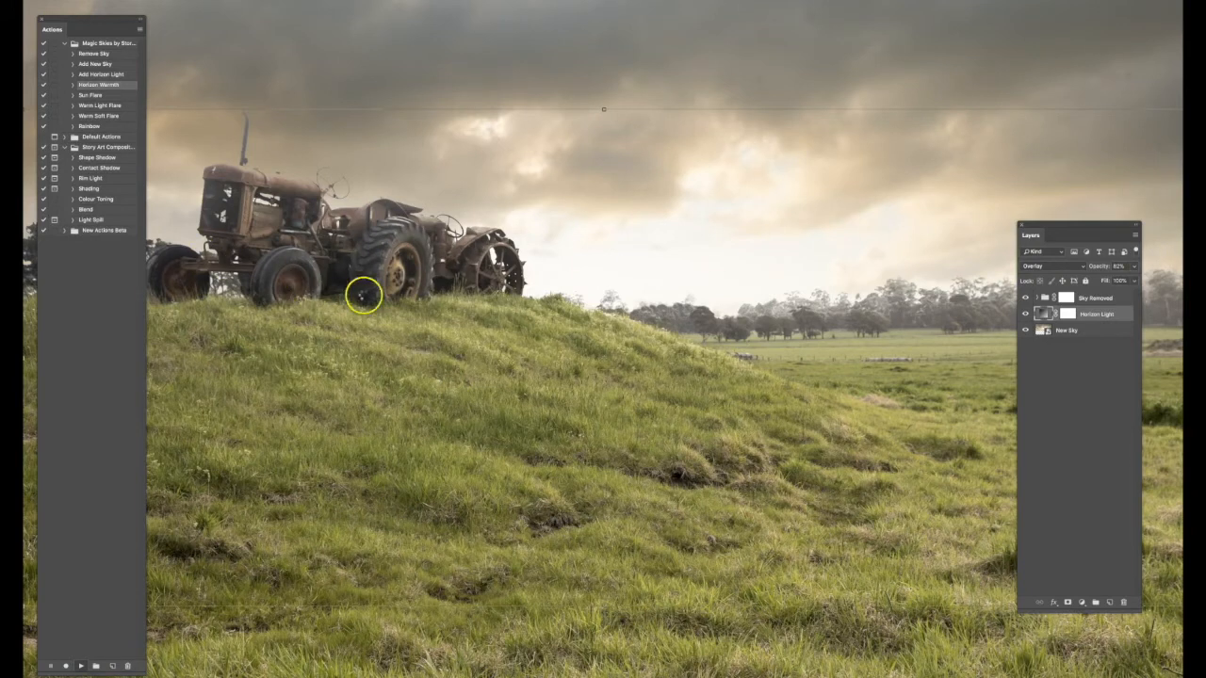
pyautogui.moveTo(443, 231)
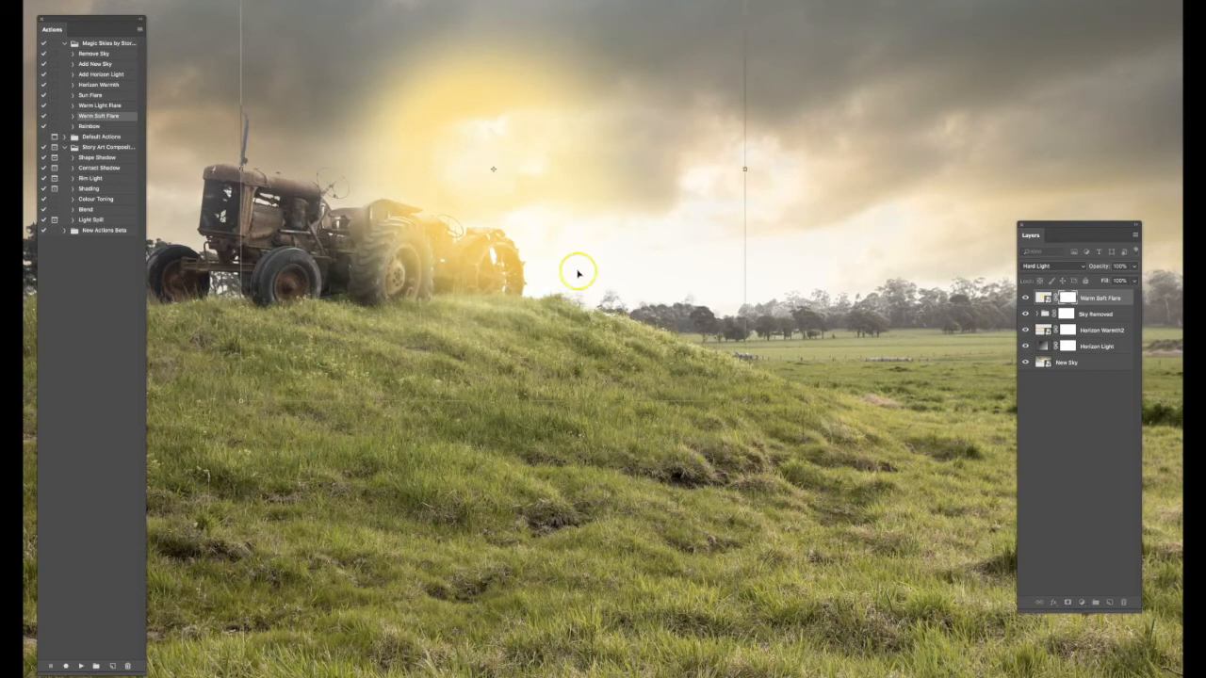
# Drag the warm soft flare down toward the distant tree line.
pyautogui.moveTo(577, 272); pyautogui.dragTo(660, 331)
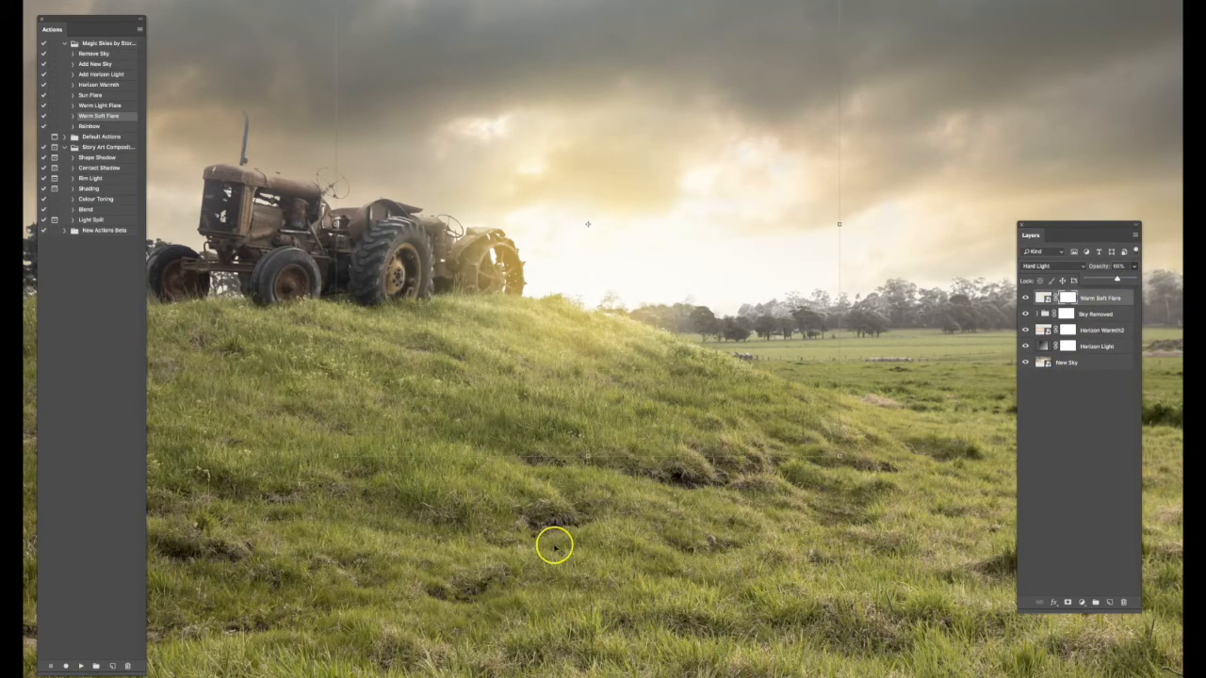
pyautogui.moveTo(704, 341)
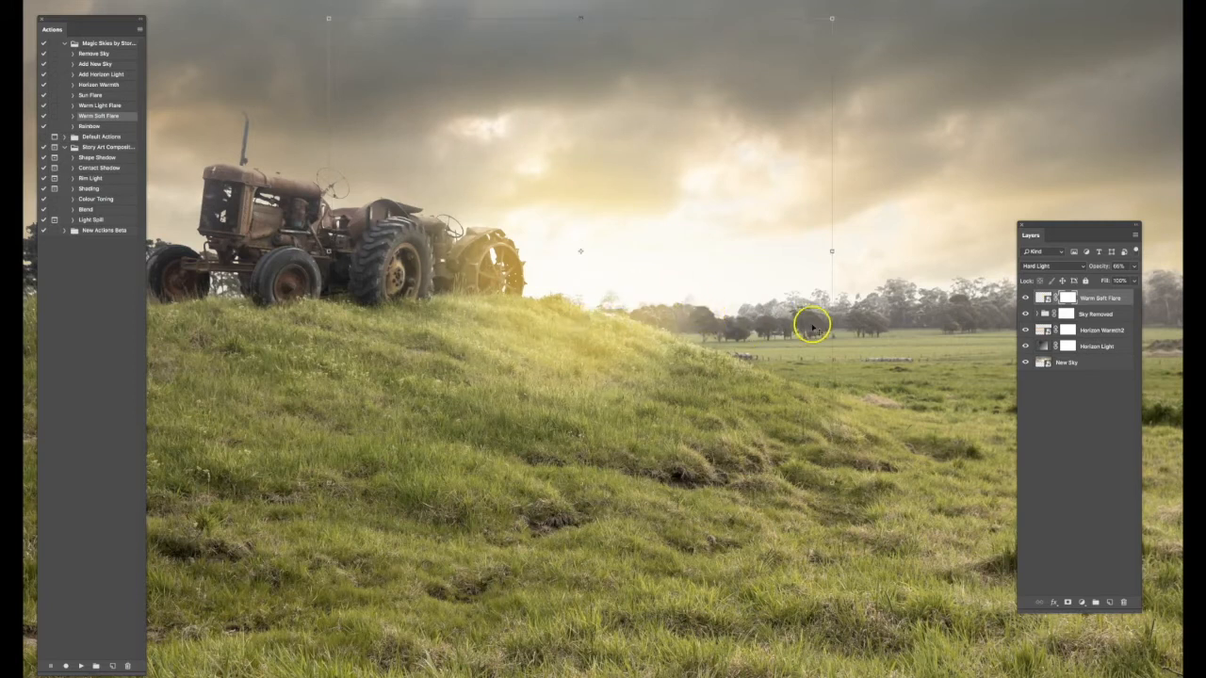
pyautogui.moveTo(812, 326); pyautogui.dragTo(735, 366)
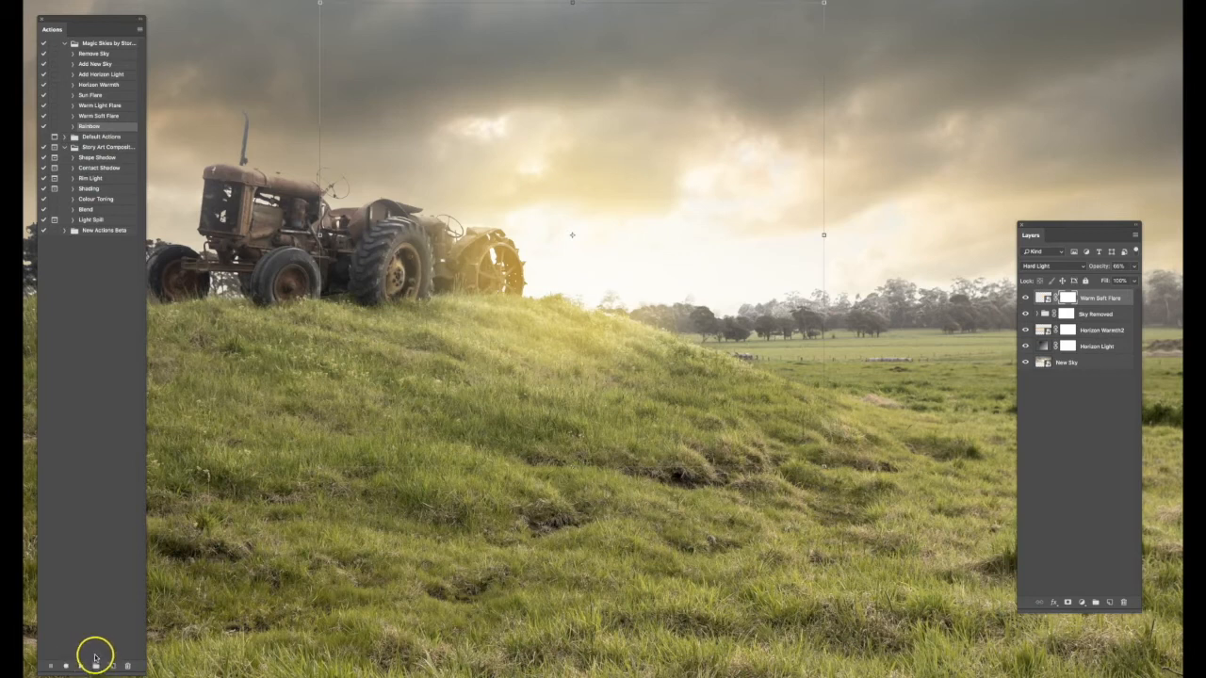
pyautogui.moveTo(80, 643)
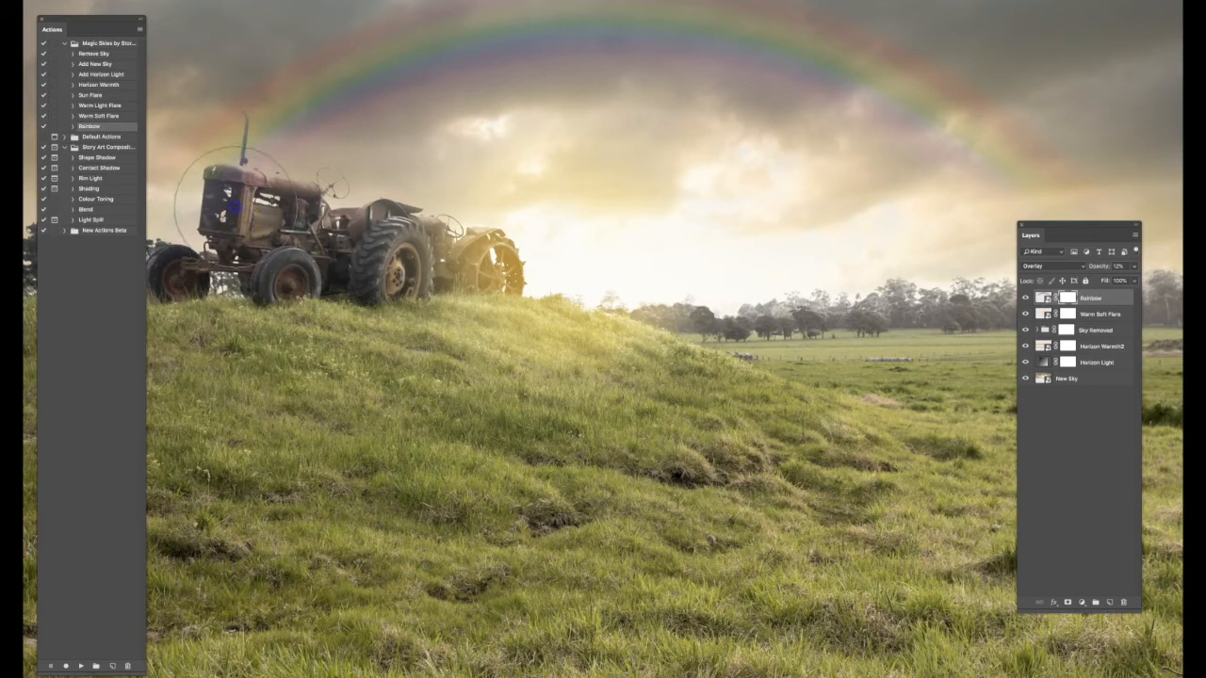
pyautogui.moveTo(296, 153)
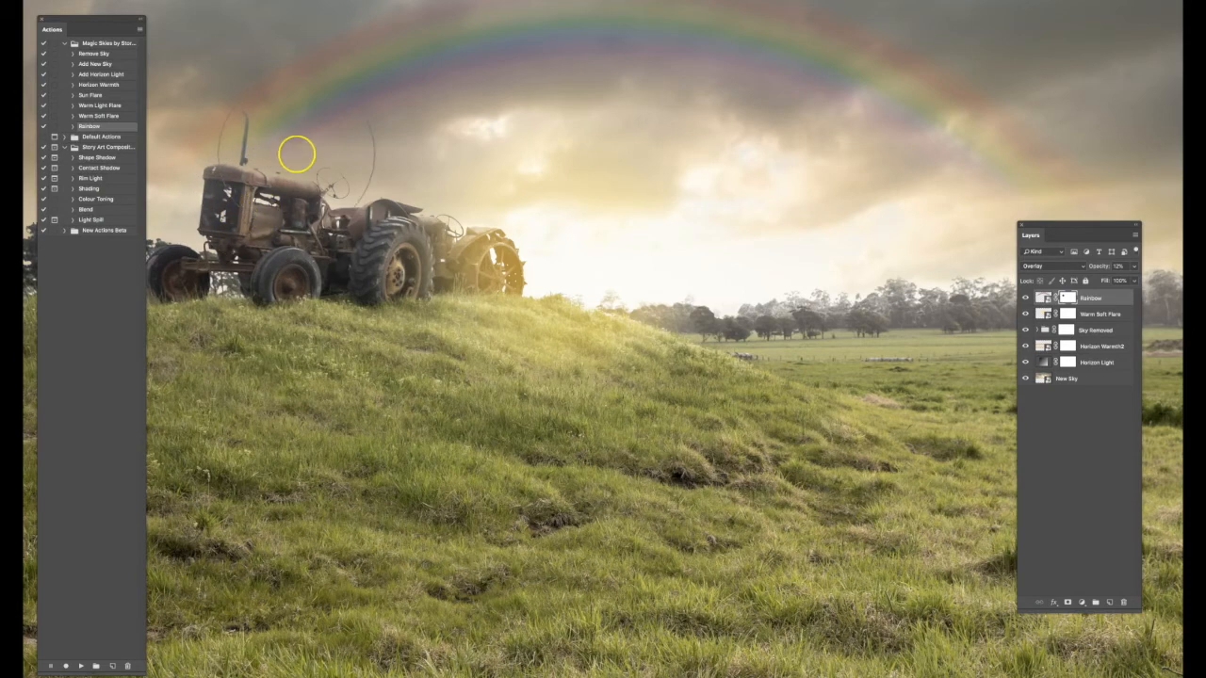